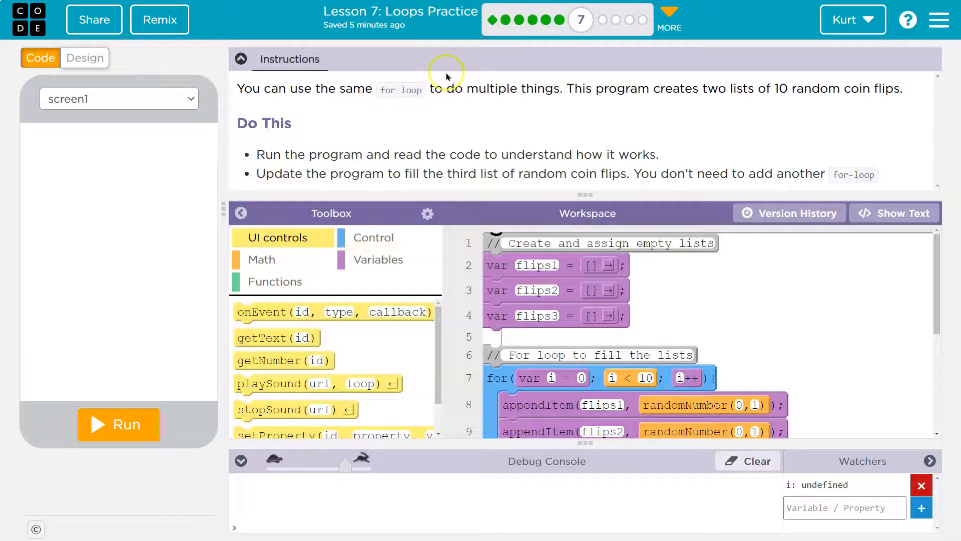
mouse_move(849, 119)
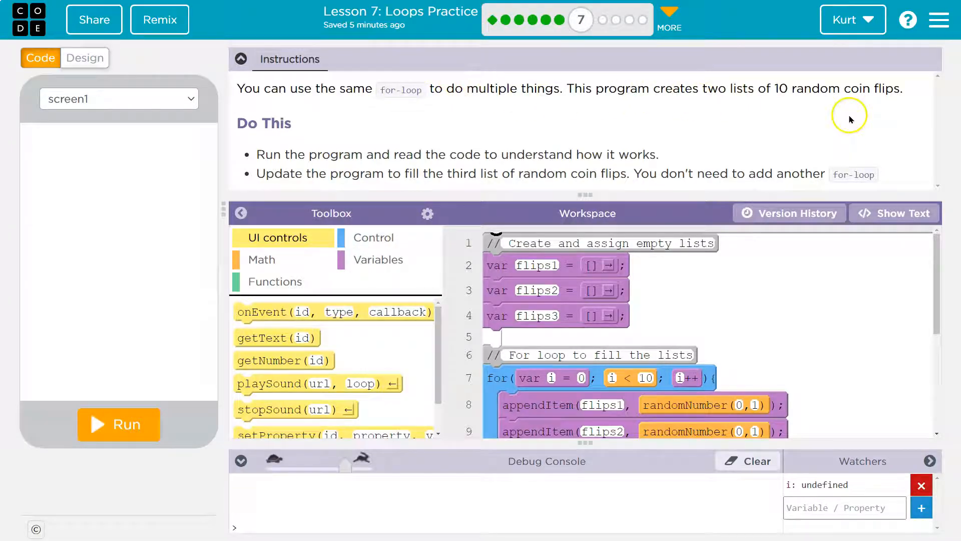
mouse_move(525, 168)
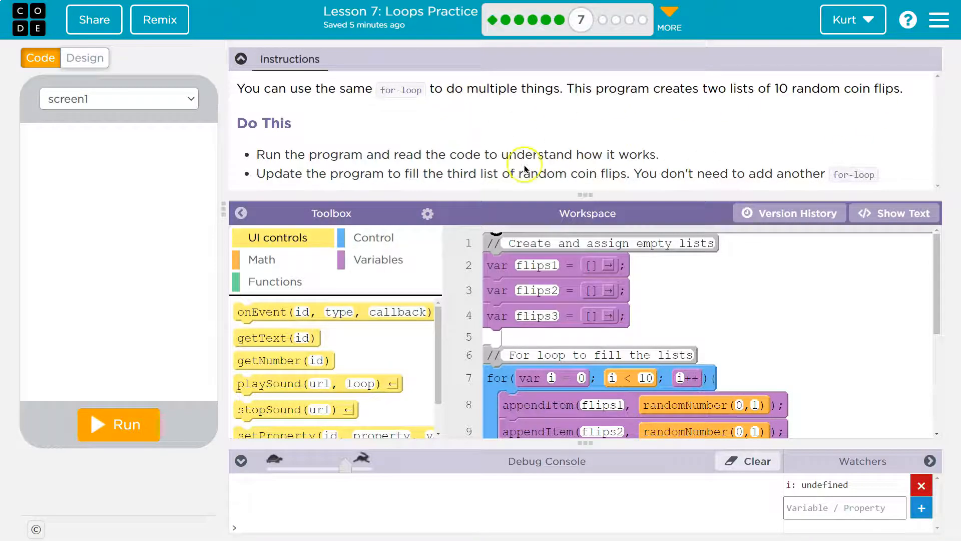
mouse_move(234, 461)
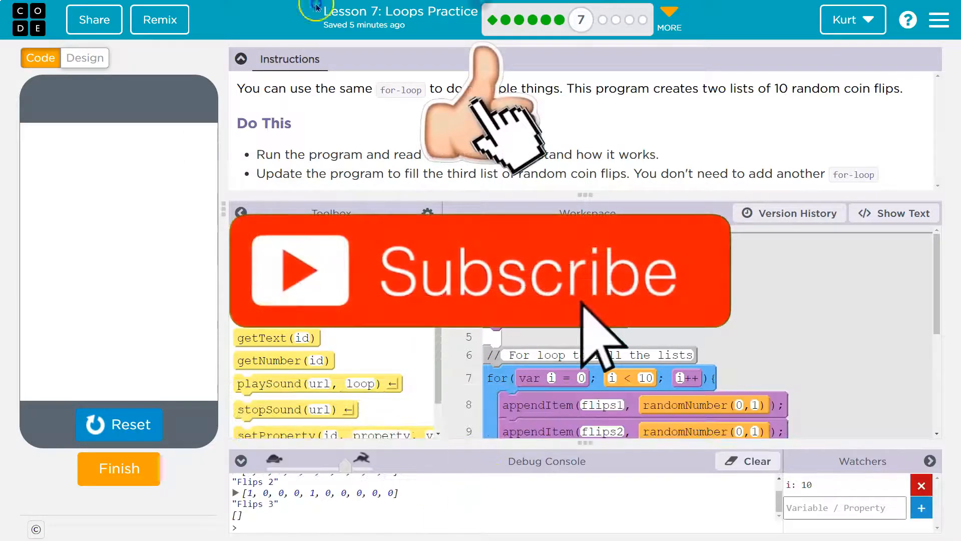
- Reset the coin-flip program and run it again to print the lists
left_click(241, 59)
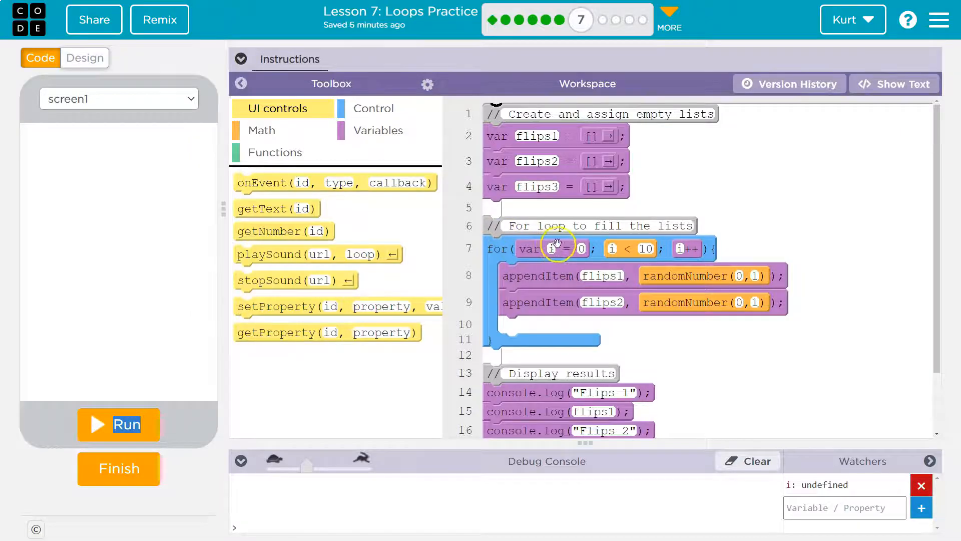
mouse_move(625, 248)
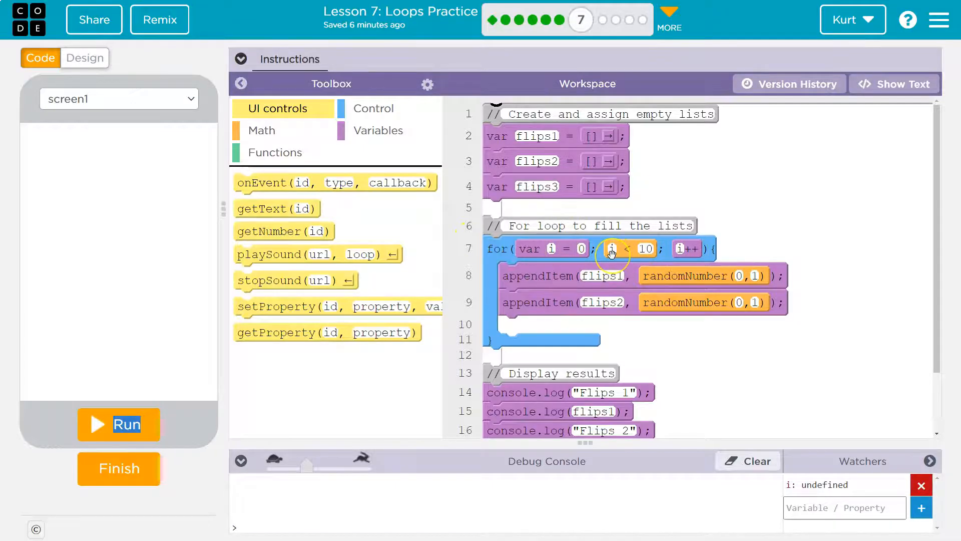
mouse_move(694, 196)
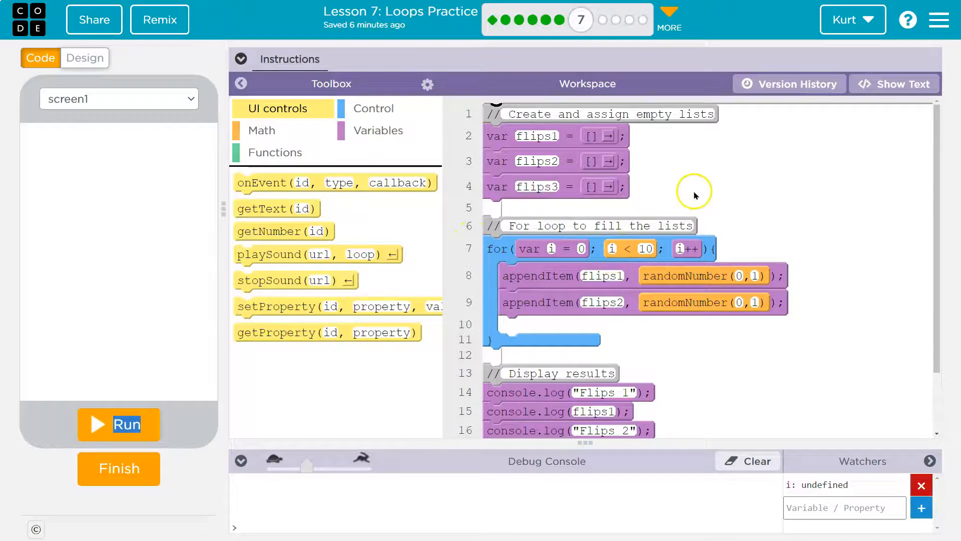
mouse_move(533, 279)
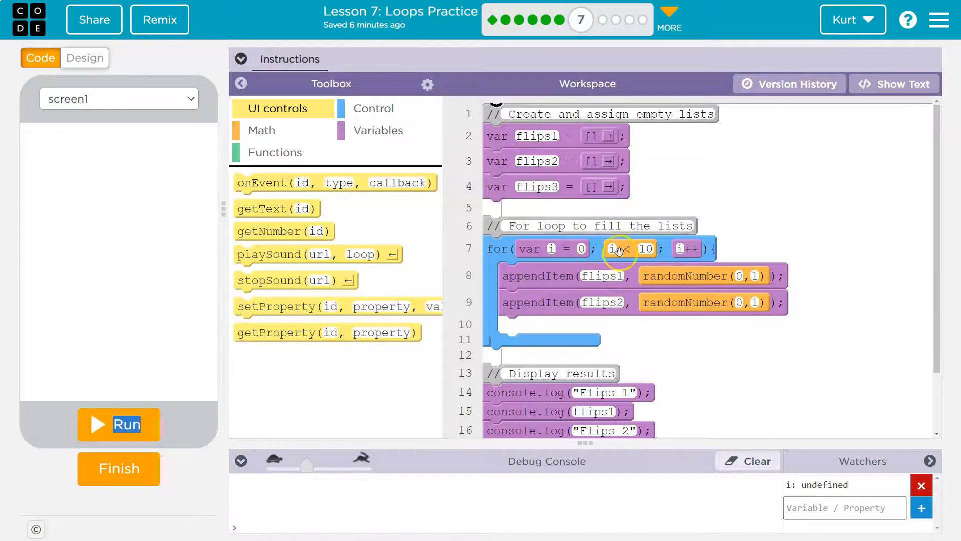
mouse_move(763, 272)
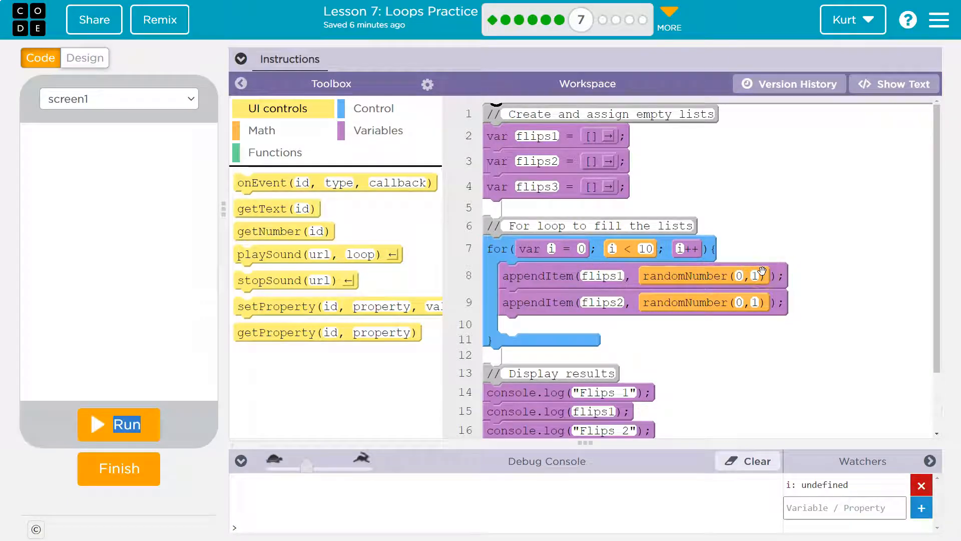
mouse_move(791, 291)
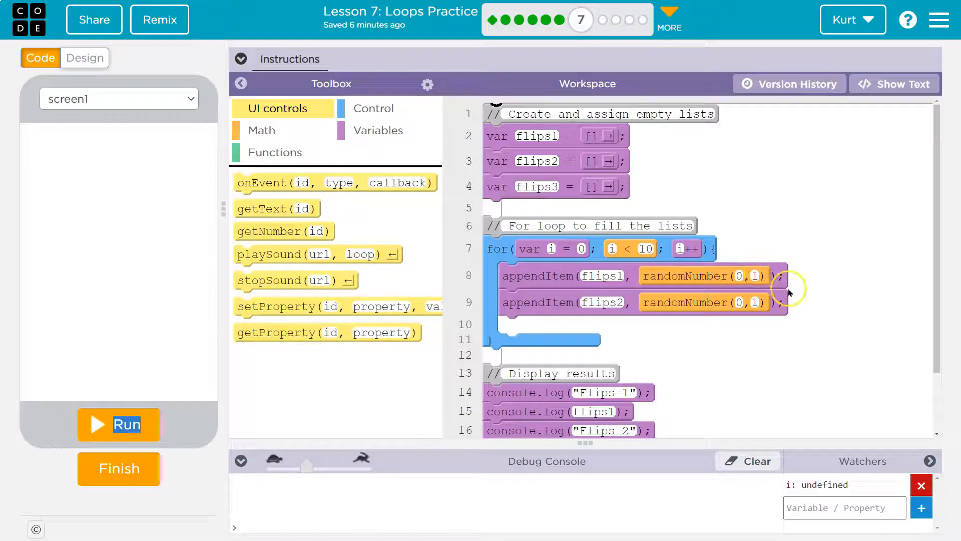
mouse_move(564, 135)
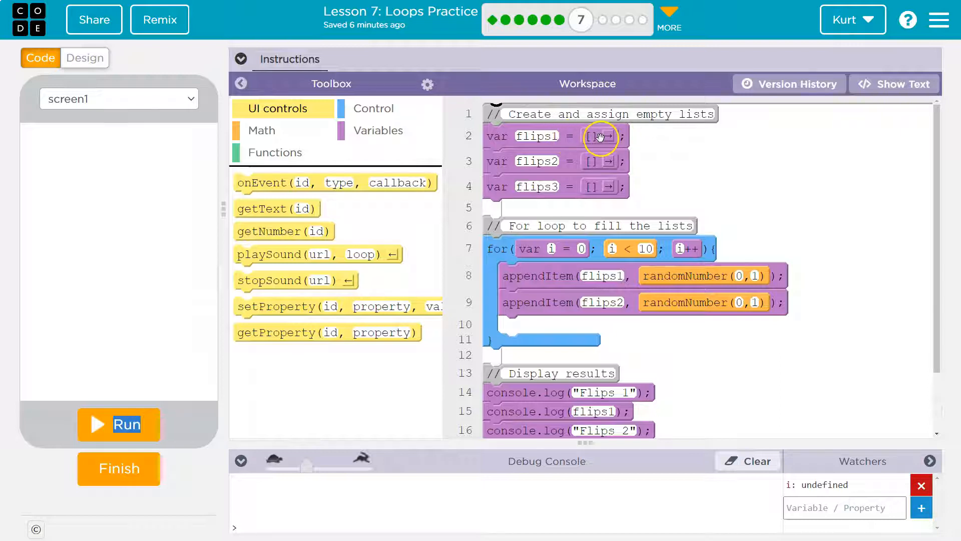
mouse_move(587, 290)
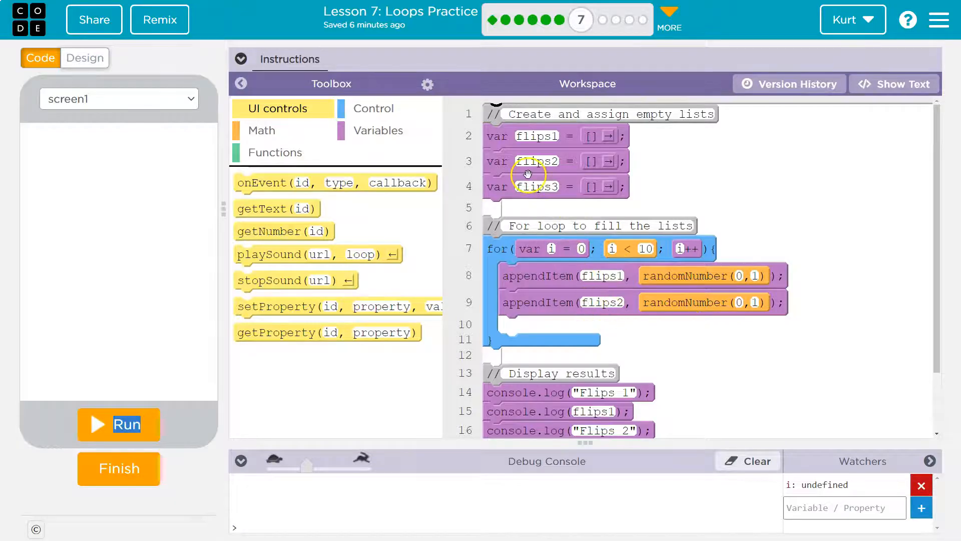
mouse_move(757, 315)
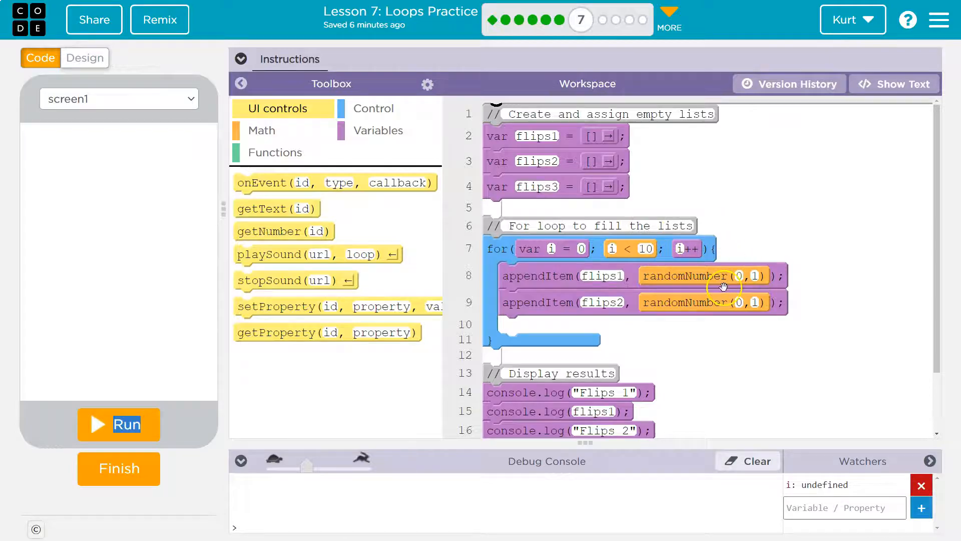
mouse_move(598, 164)
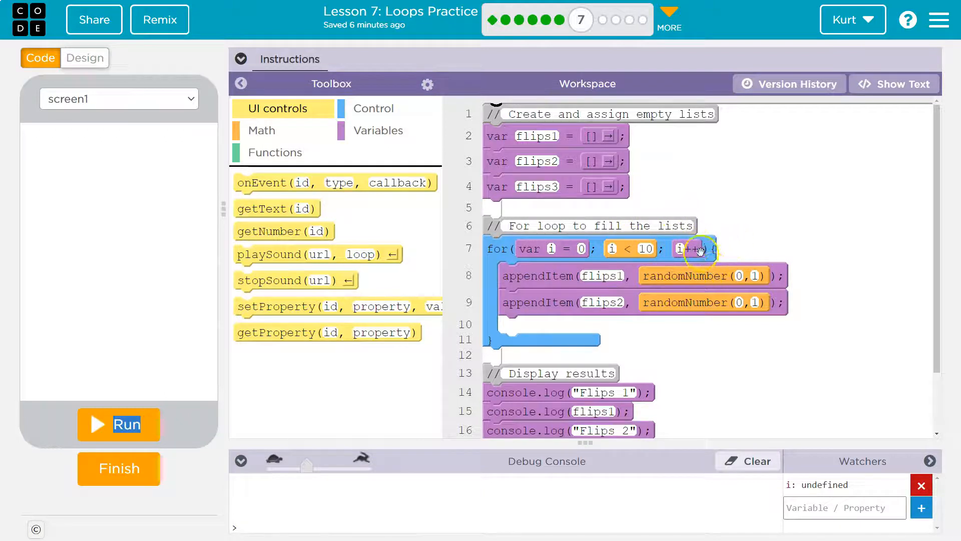
mouse_move(665, 216)
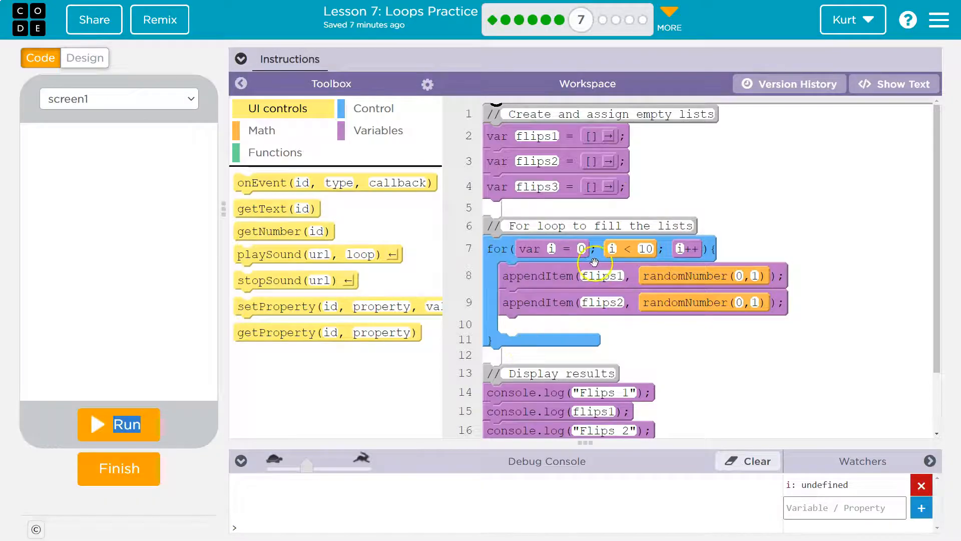
mouse_move(497, 238)
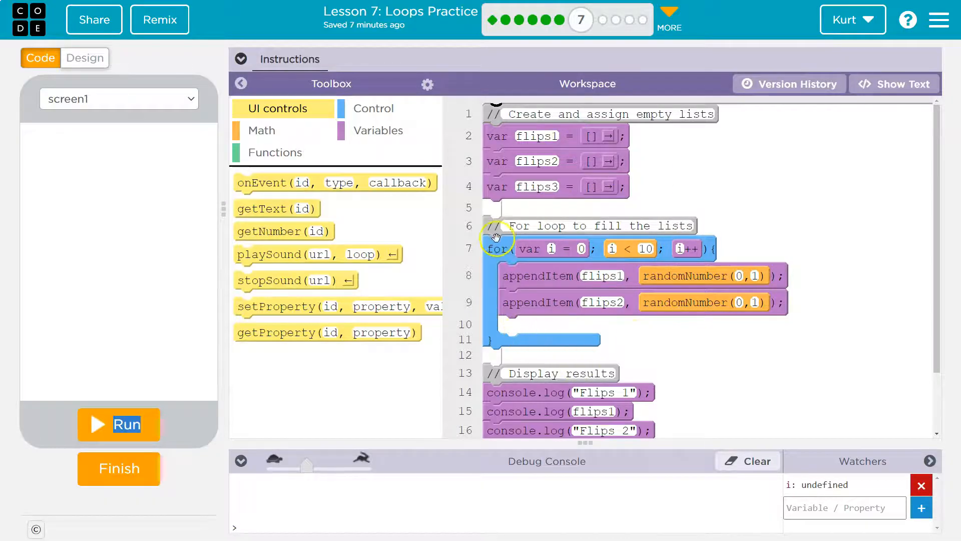
mouse_move(590, 356)
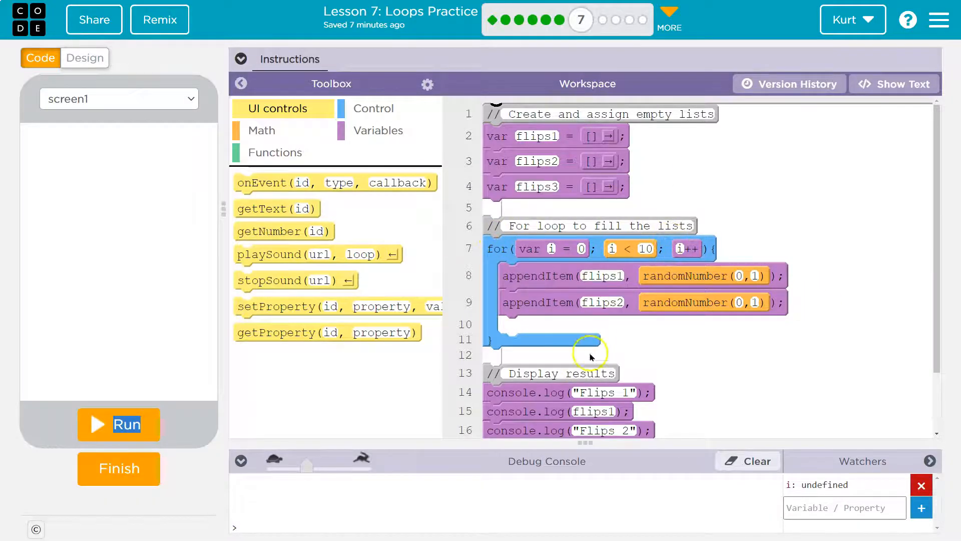
left_click(118, 424)
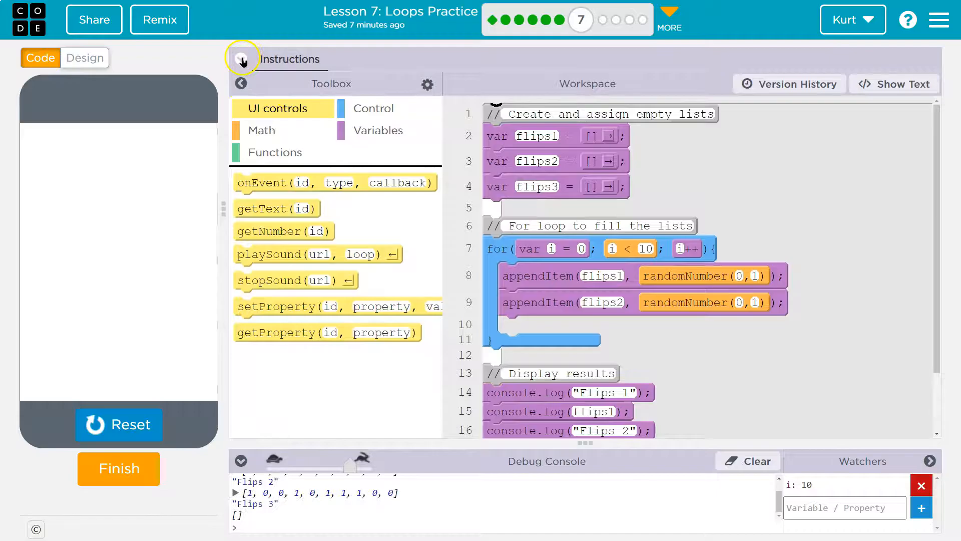
- Reread the third-list task, then collapse the Instructions panel to enlarge the code area
left_click(242, 59)
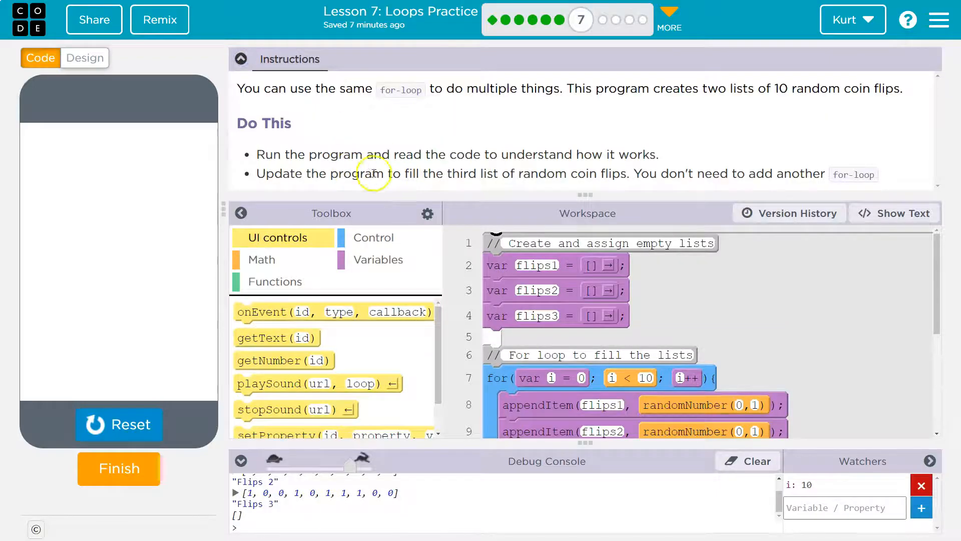
mouse_move(530, 180)
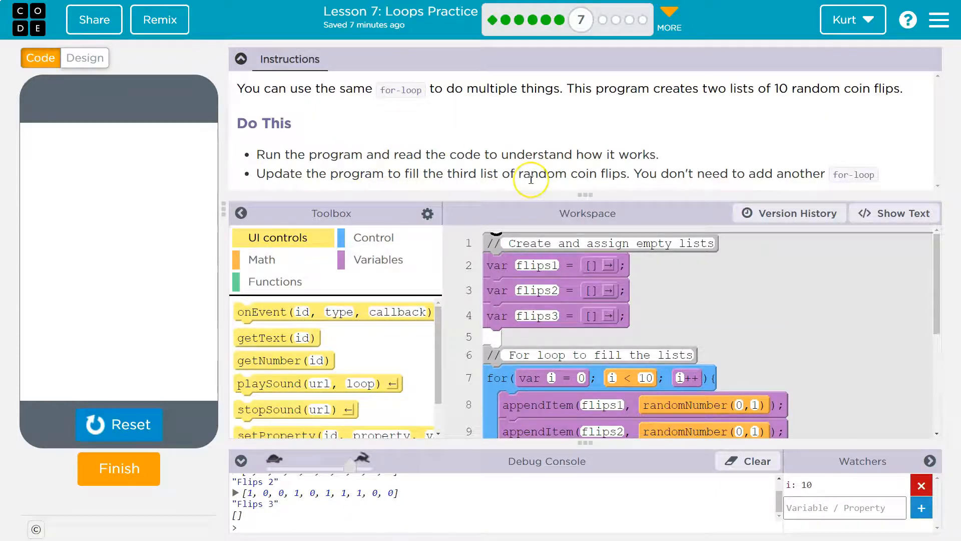
mouse_move(780, 177)
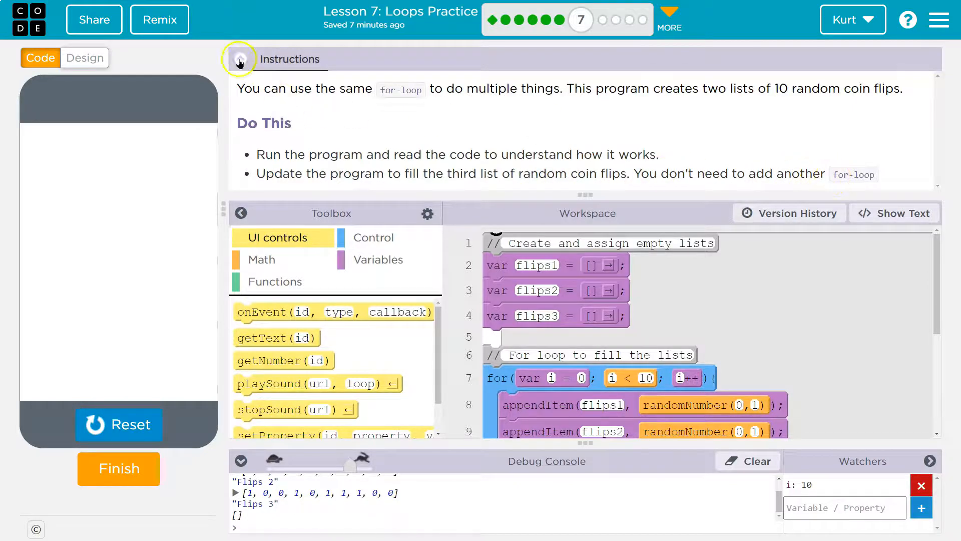
left_click(240, 59)
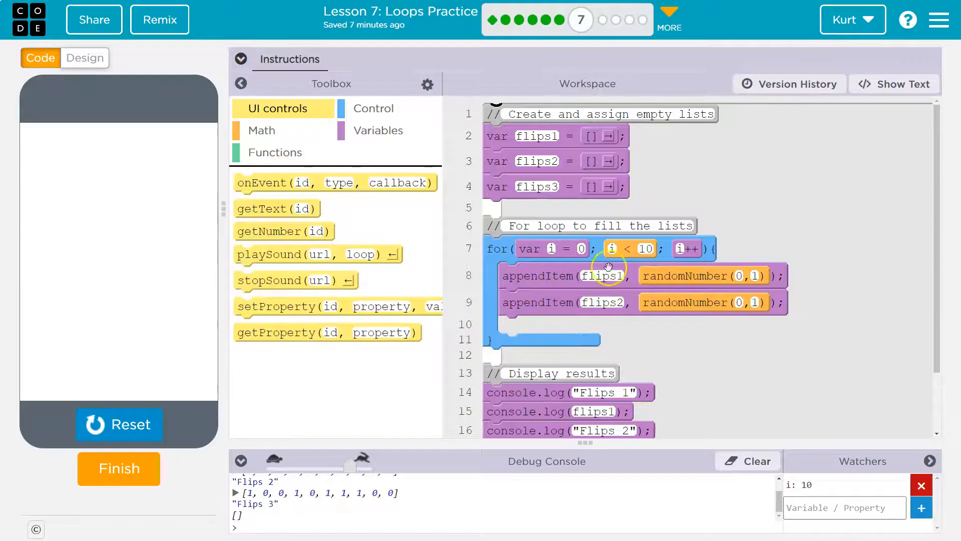
mouse_move(461, 249)
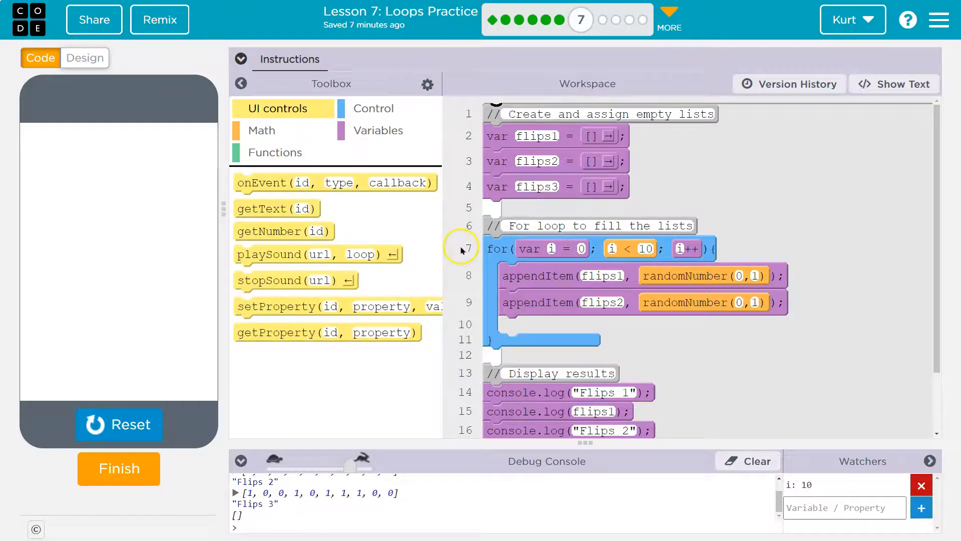
- Add an appendItem block in the loop with randomNumber(0, 1) as its item
left_click(379, 130)
type("f")
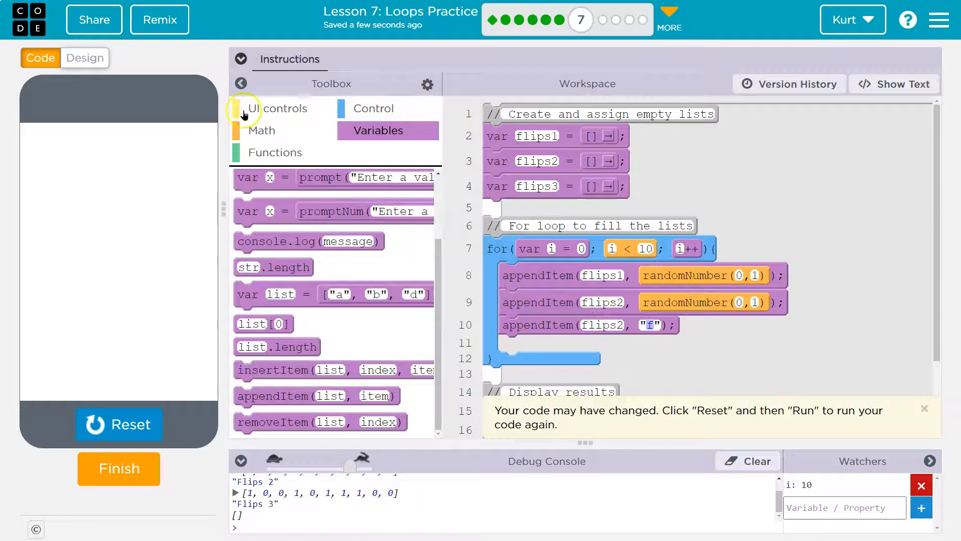
left_click(264, 131)
type("1")
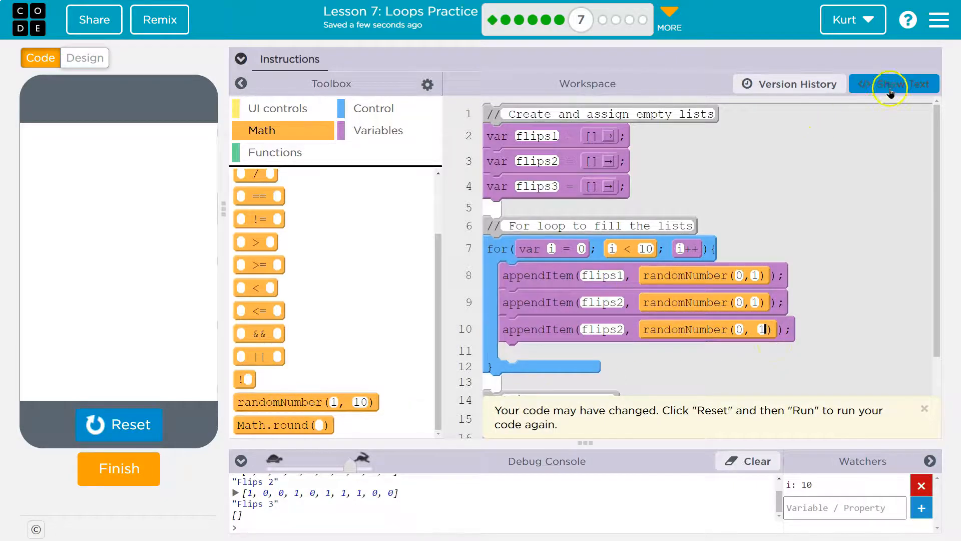
- Delete blank line 11 inside the loop in text mode, then return to blocks
left_click(893, 84)
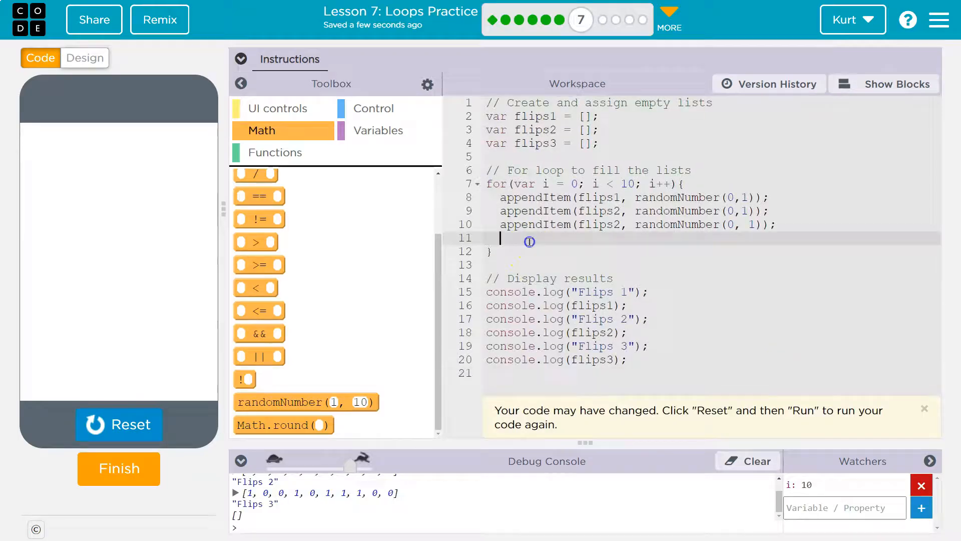
key("Backspace")
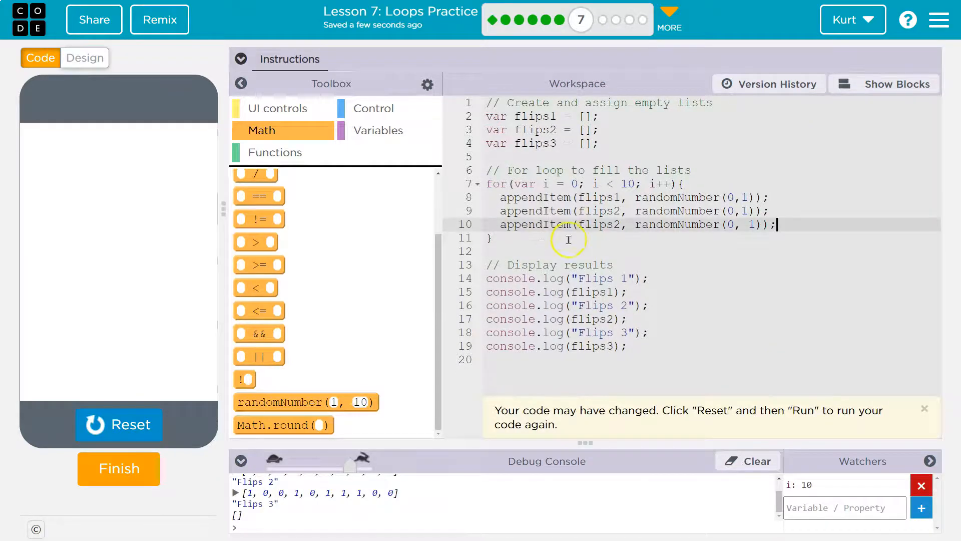
left_click(892, 84)
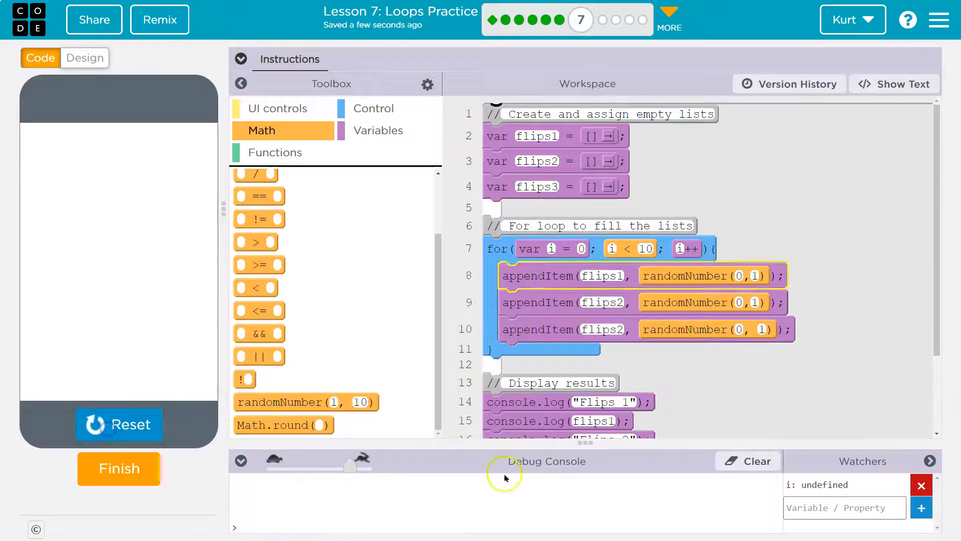
- Rerun and scroll the console, then change the third appendItem's list to flips3
left_click(816, 484)
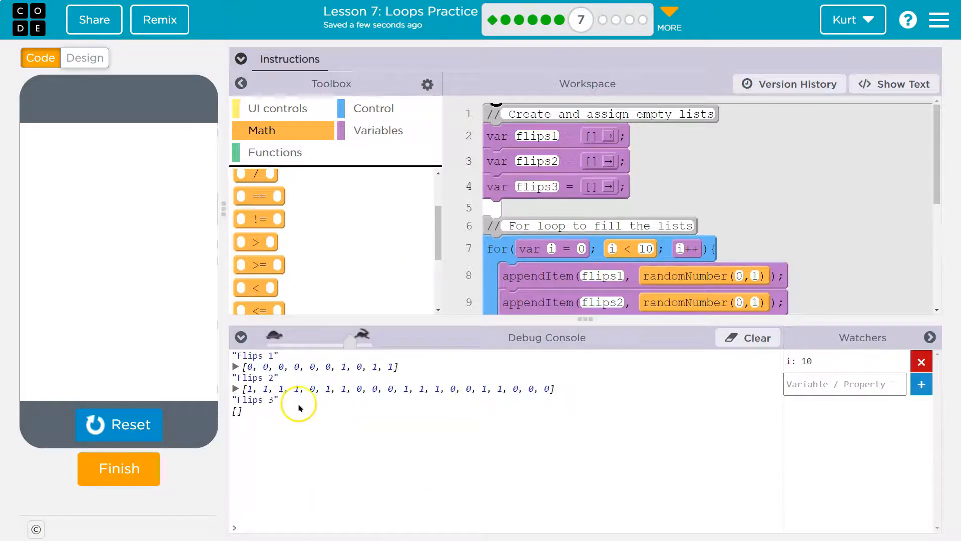
scroll("down", 3)
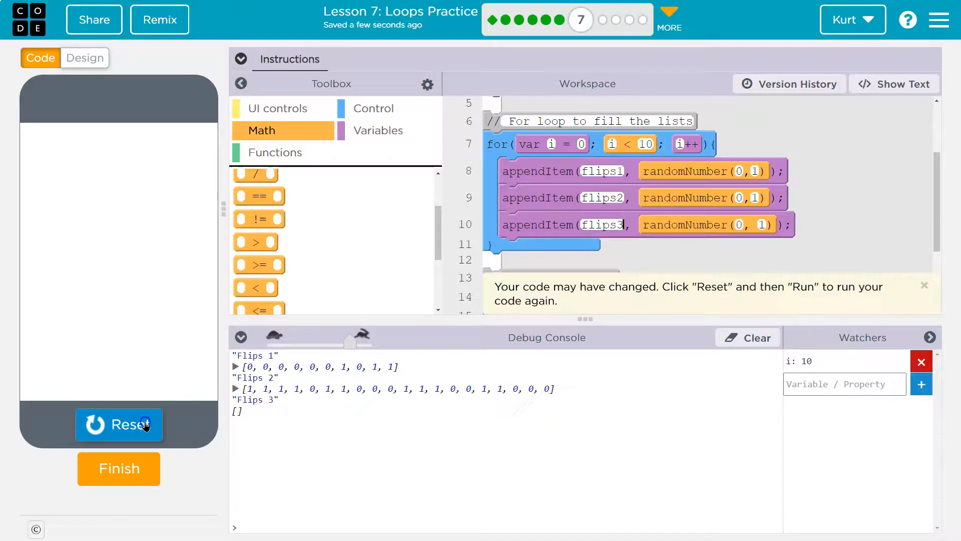
- Run the corrected program so Flips 1, 2 and 3 each print ten values
left_click(119, 424)
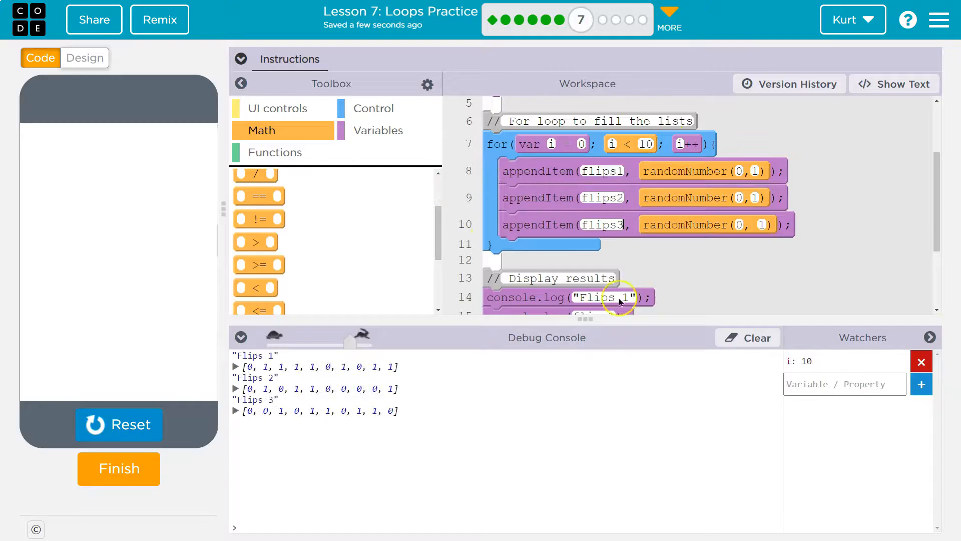
mouse_move(560, 163)
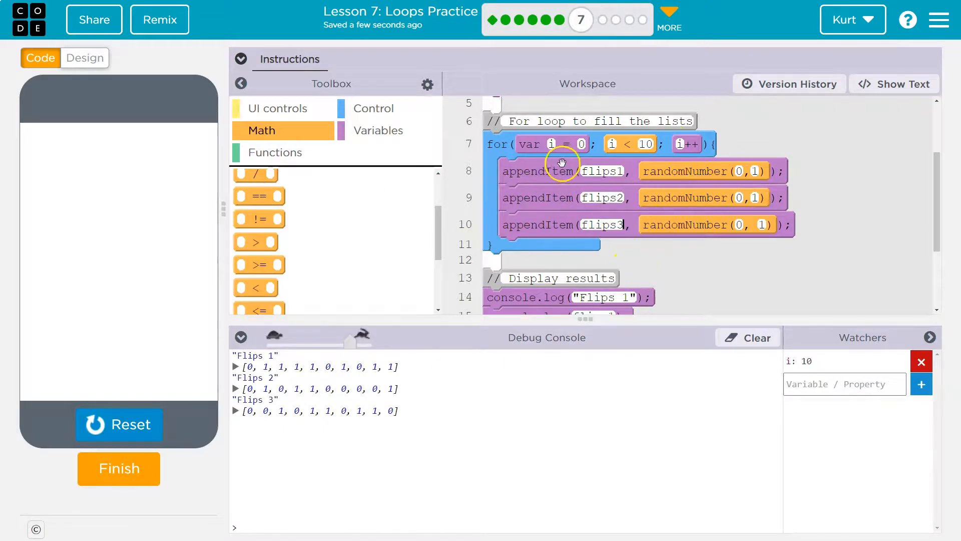
mouse_move(556, 279)
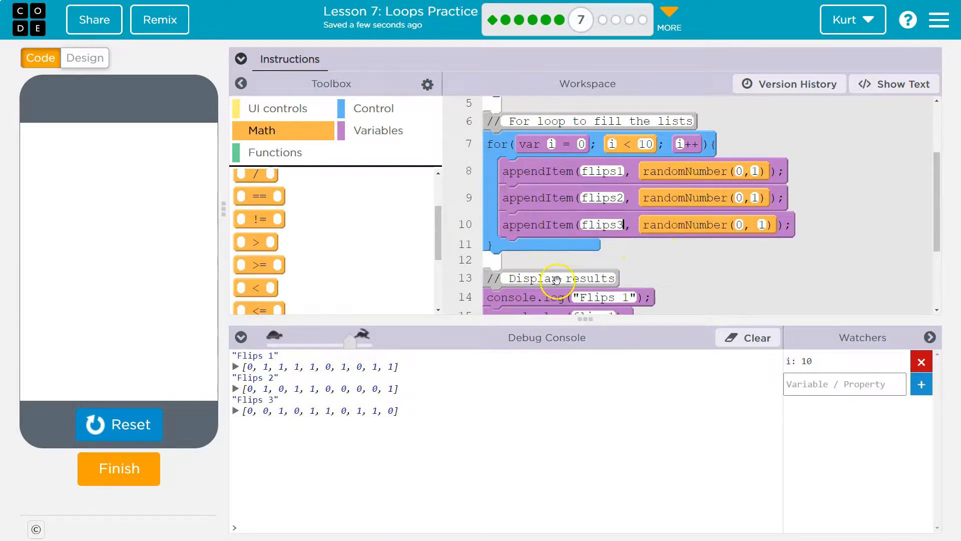
mouse_move(410, 417)
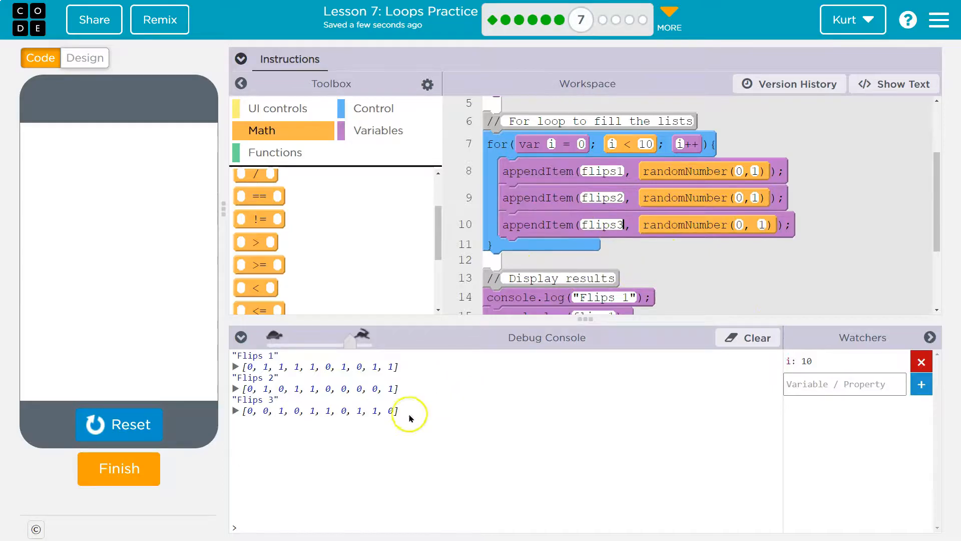
mouse_move(489, 323)
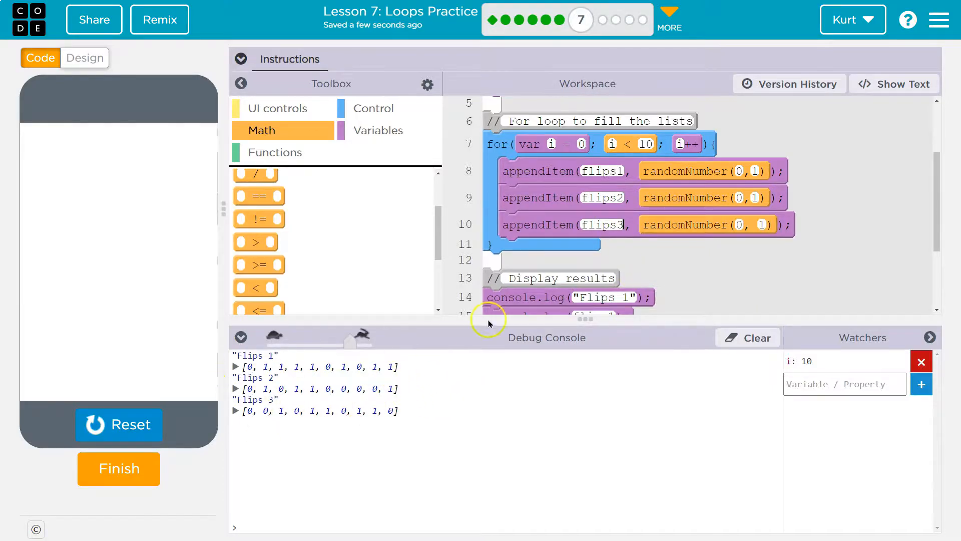